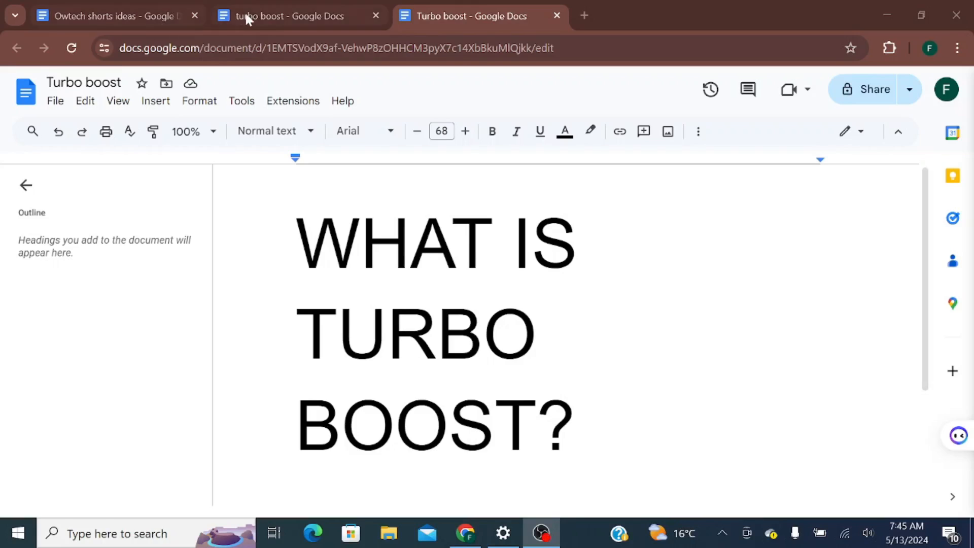
Switch to the 'turbo boost' Google Docs tab holding the Turbo Boost explanation paragraph.
{"action": "left_click", "coordinate": [288, 15]}
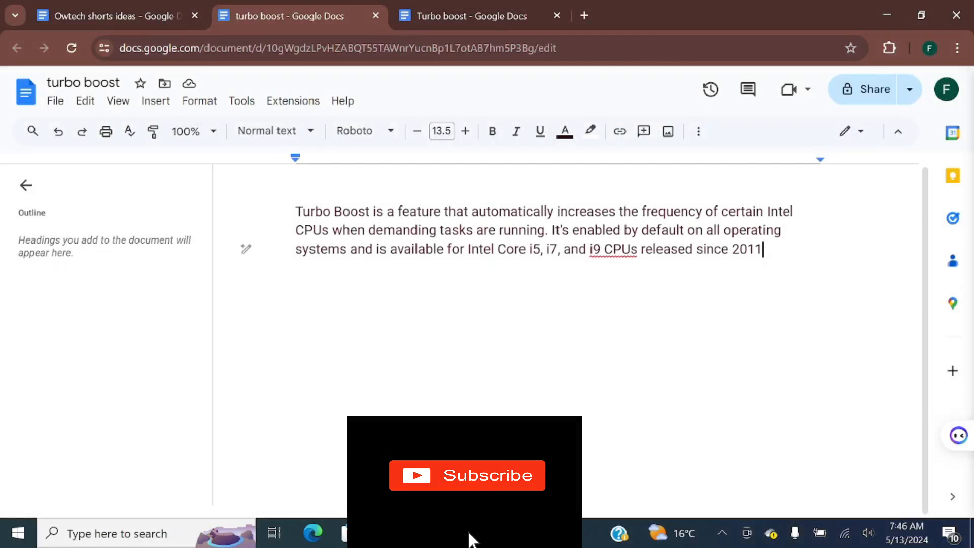
{"action": "left_click", "coordinate": [467, 475]}
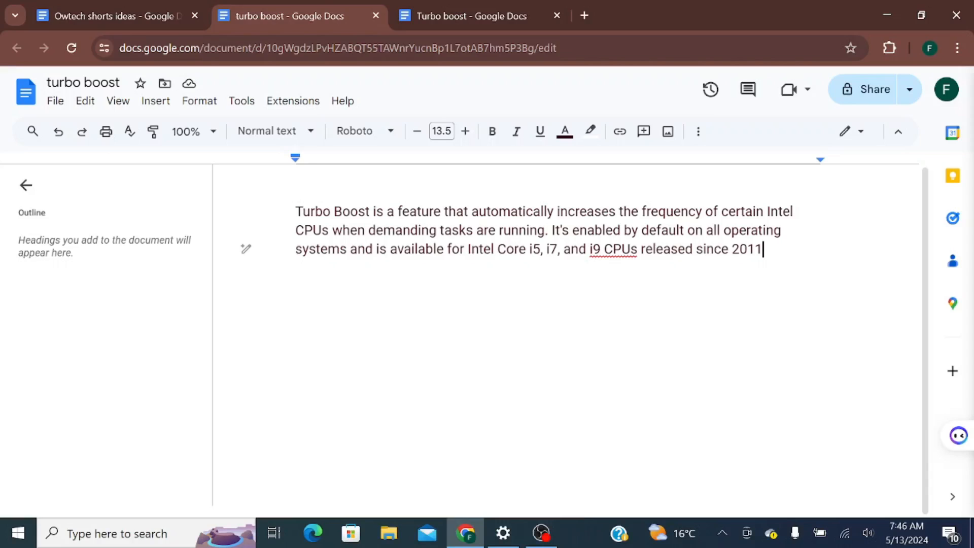
{"action": "mouse_move", "coordinate": [778, 168]}
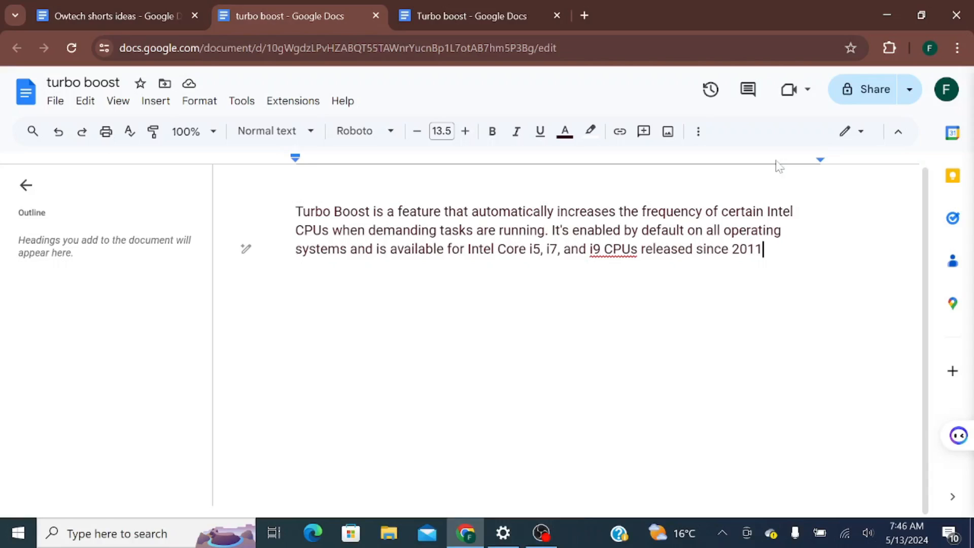
{"action": "mouse_move", "coordinate": [44, 469]}
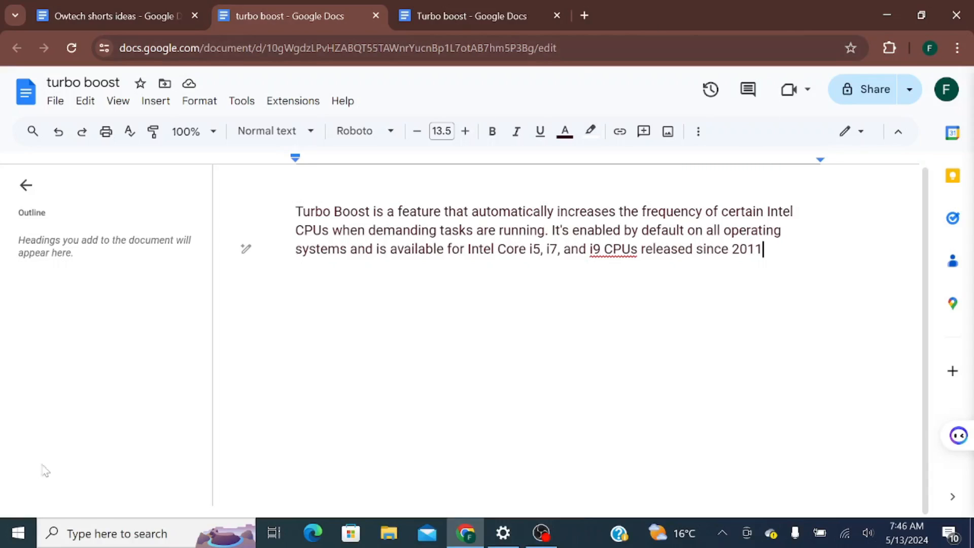
{"action": "mouse_move", "coordinate": [18, 533]}
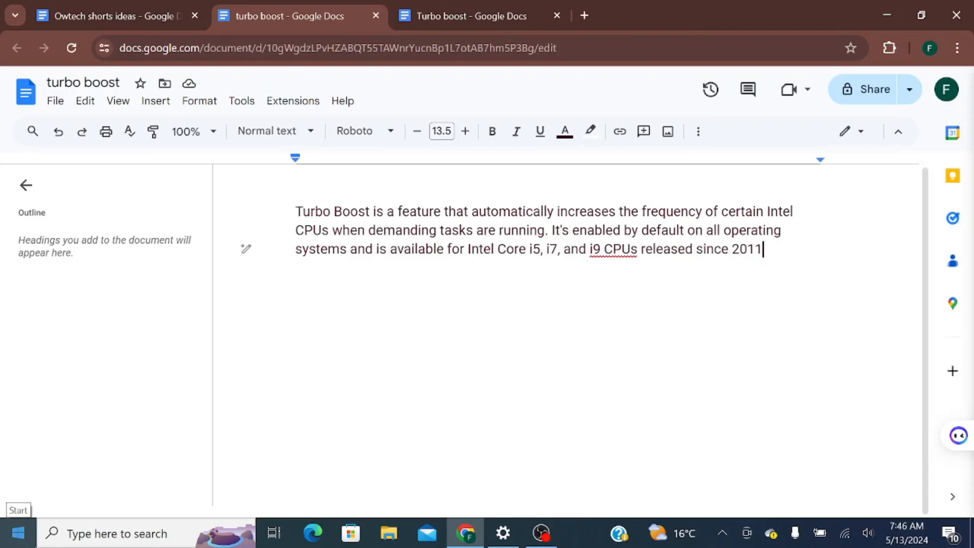
Start from the Start menu to reach Control Panel and its power settings.
{"action": "left_click", "coordinate": [117, 533]}
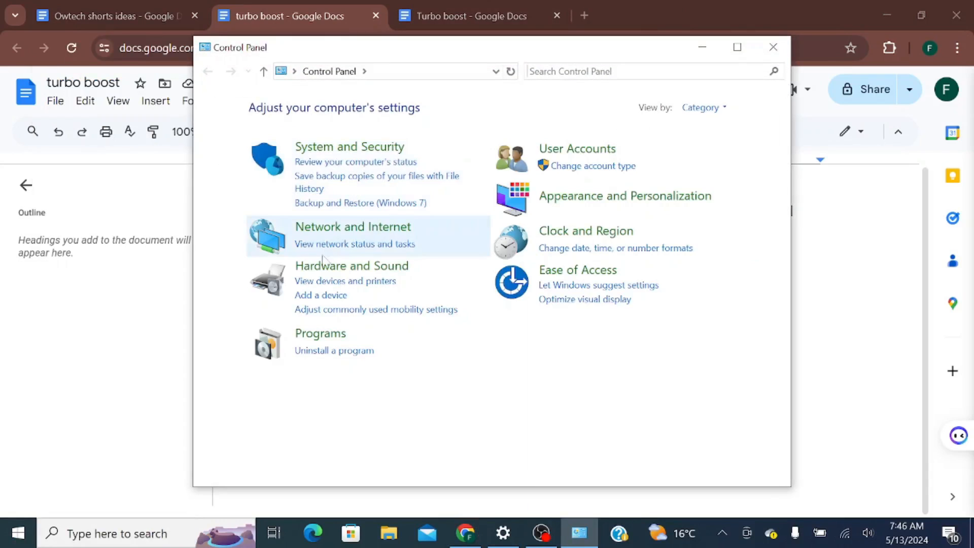
{"action": "mouse_move", "coordinate": [398, 135]}
{"action": "type", "text": "power"}
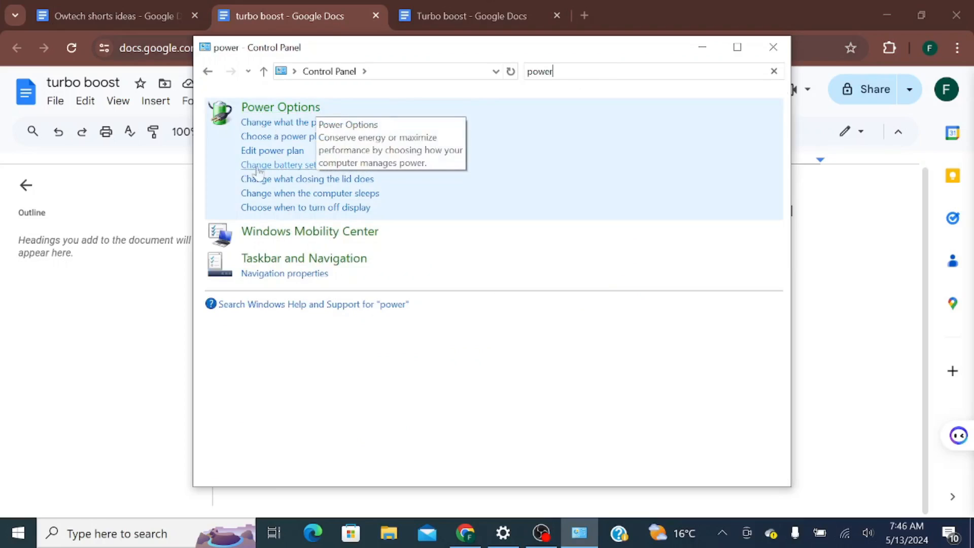
{"action": "mouse_move", "coordinate": [284, 136]}
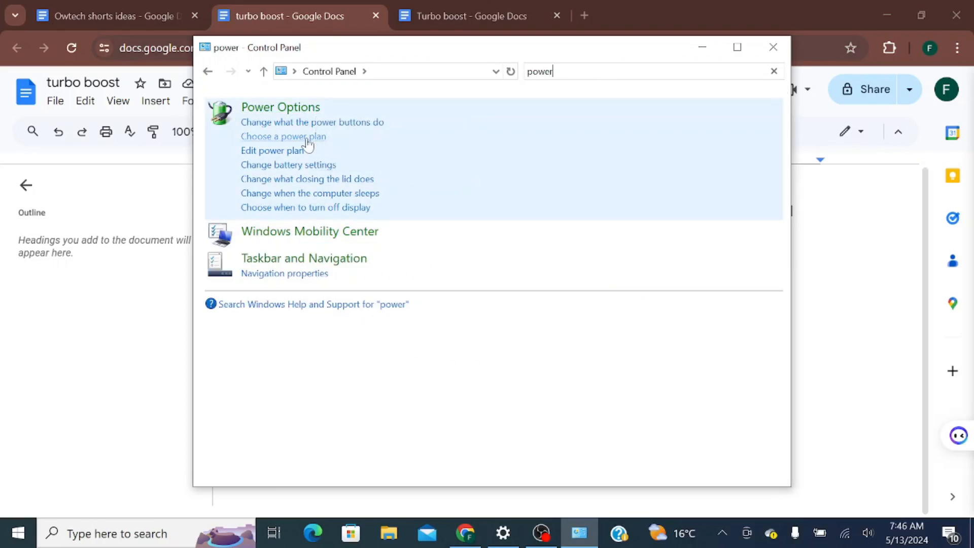
{"action": "mouse_move", "coordinate": [301, 144]}
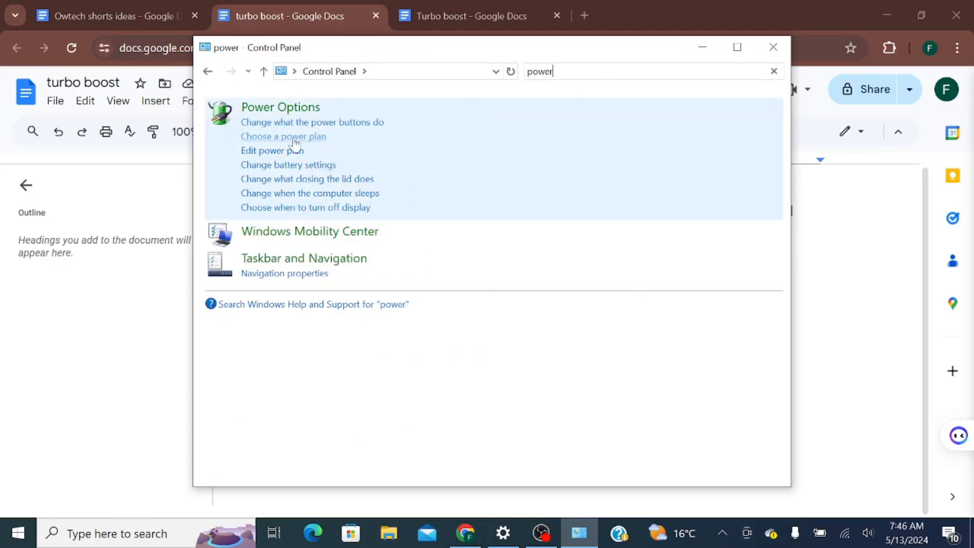
Choose a power plan and edit the Balanced (recommended) plan's settings.
{"action": "left_click", "coordinate": [283, 136]}
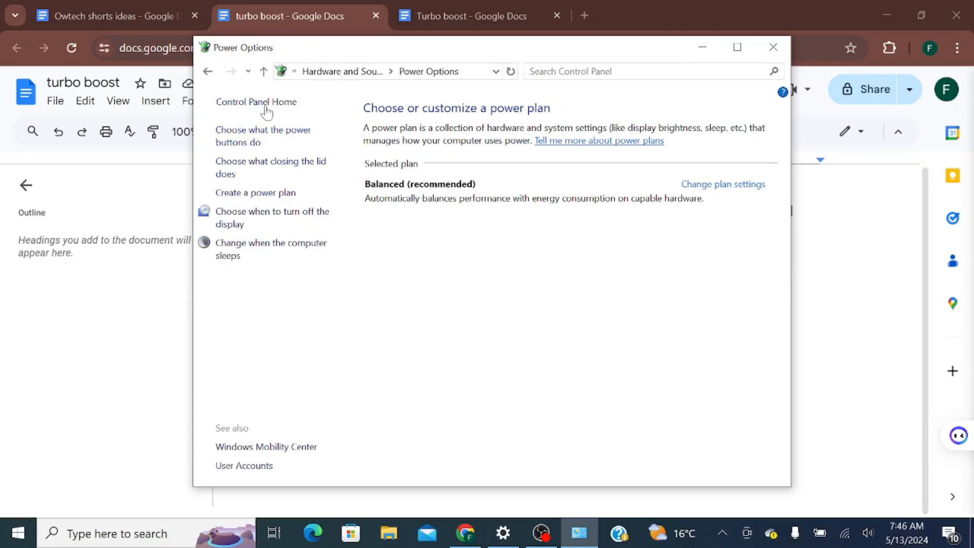
{"action": "left_click", "coordinate": [722, 184]}
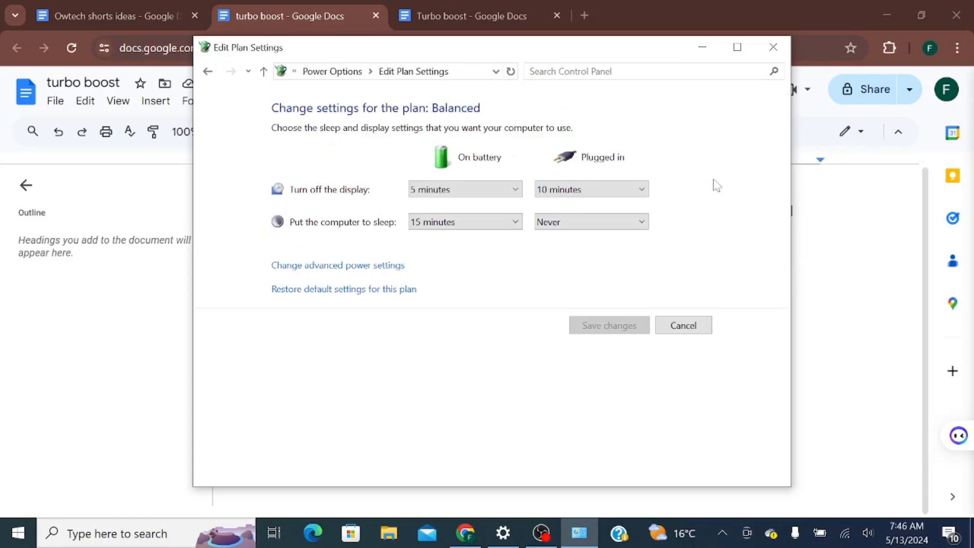
{"action": "mouse_move", "coordinate": [329, 273]}
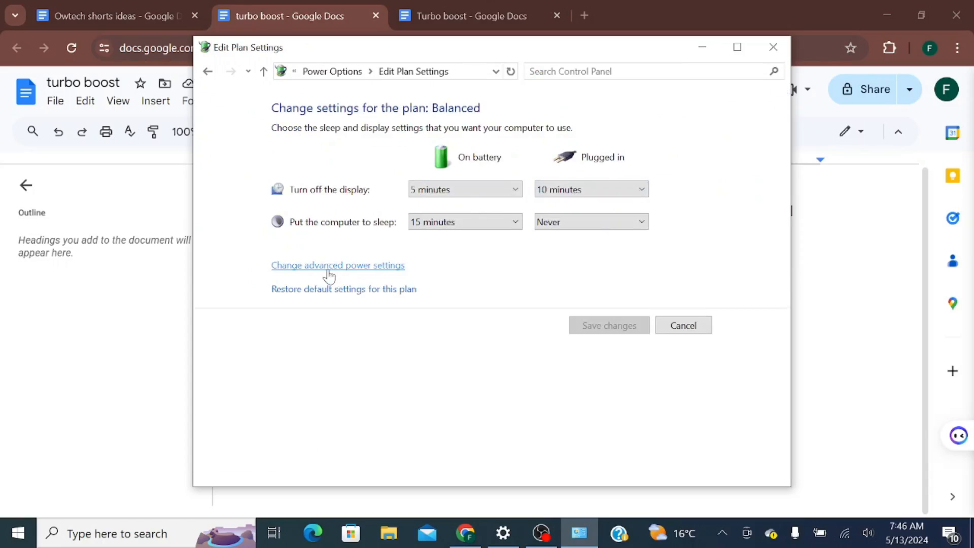
Reach the Balanced plan's advanced power settings at Processor power management.
{"action": "left_click", "coordinate": [337, 265]}
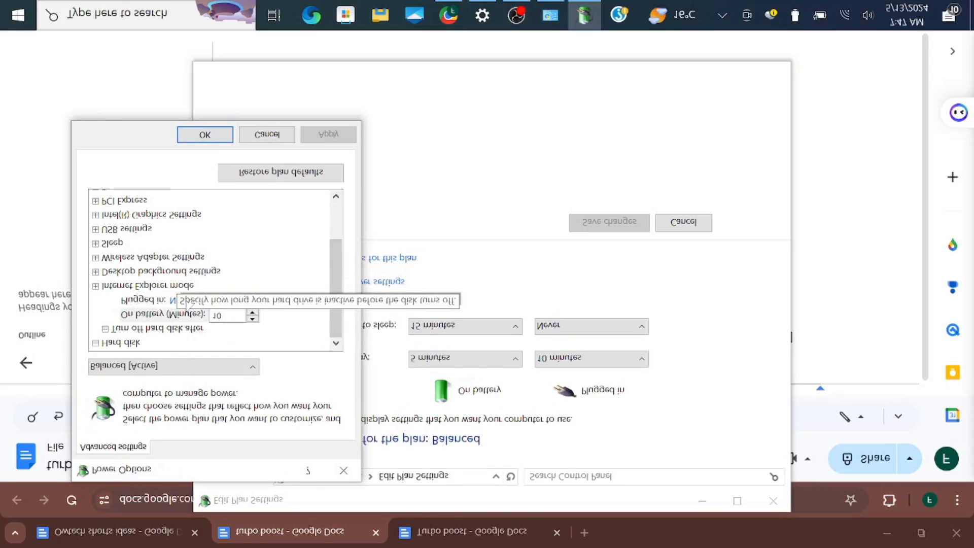
{"action": "scroll", "scroll_direction": "up", "scroll_amount": 3}
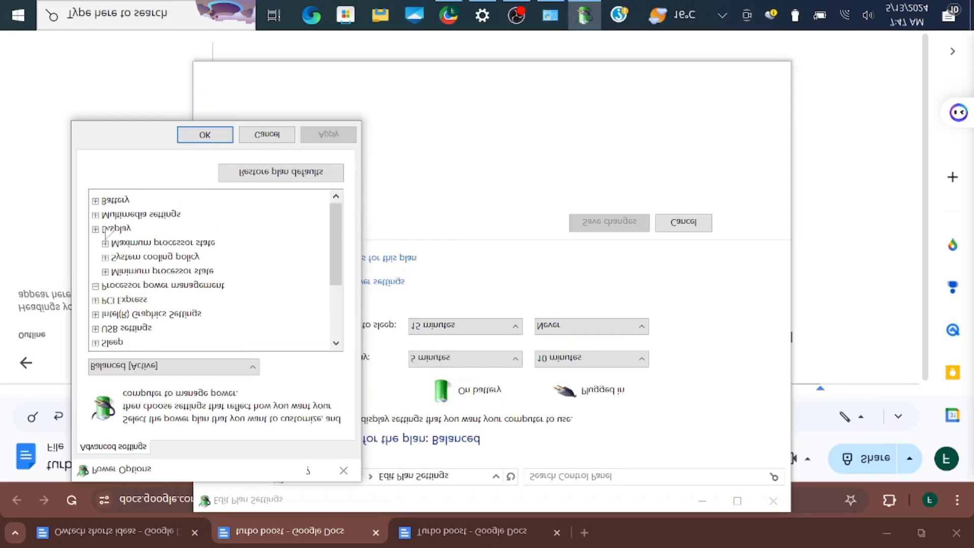
Expand Maximum processor state to show 100% on battery and 100% plugged in.
{"action": "left_click", "coordinate": [95, 228]}
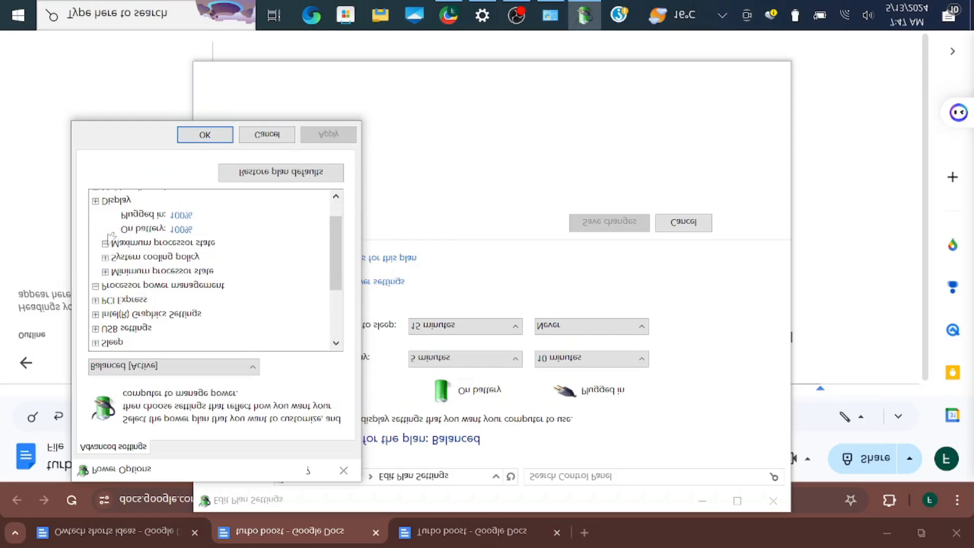
{"action": "mouse_move", "coordinate": [229, 239]}
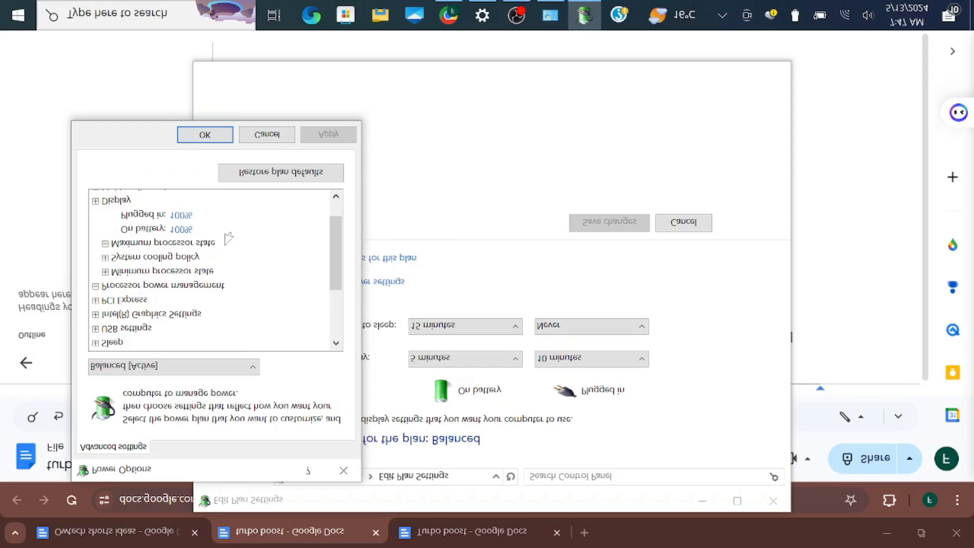
{"action": "mouse_move", "coordinate": [209, 257]}
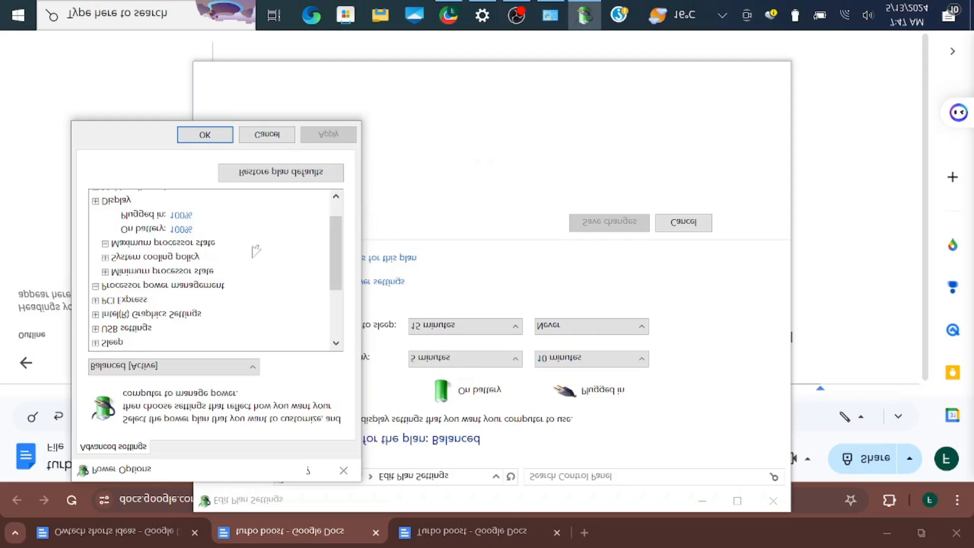
{"action": "mouse_move", "coordinate": [223, 246]}
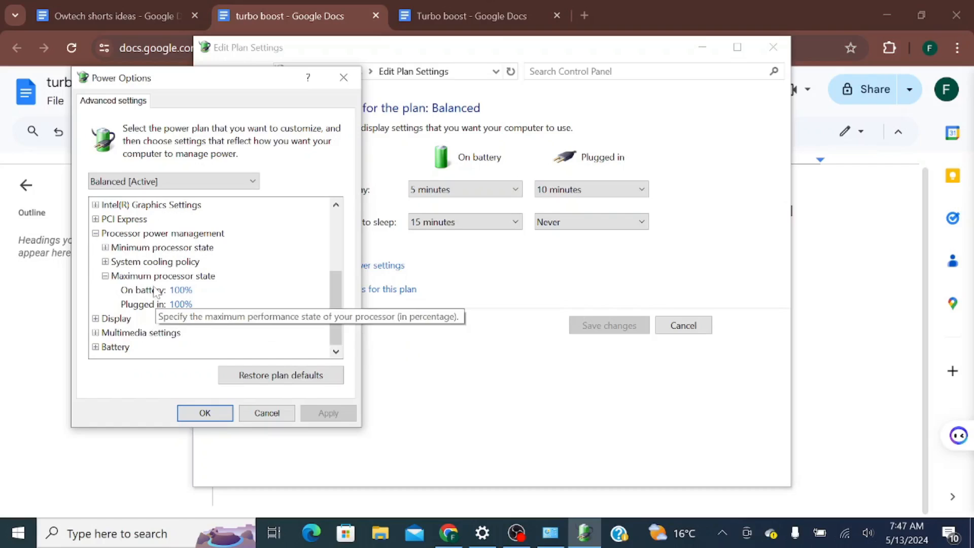
{"action": "mouse_move", "coordinate": [286, 389]}
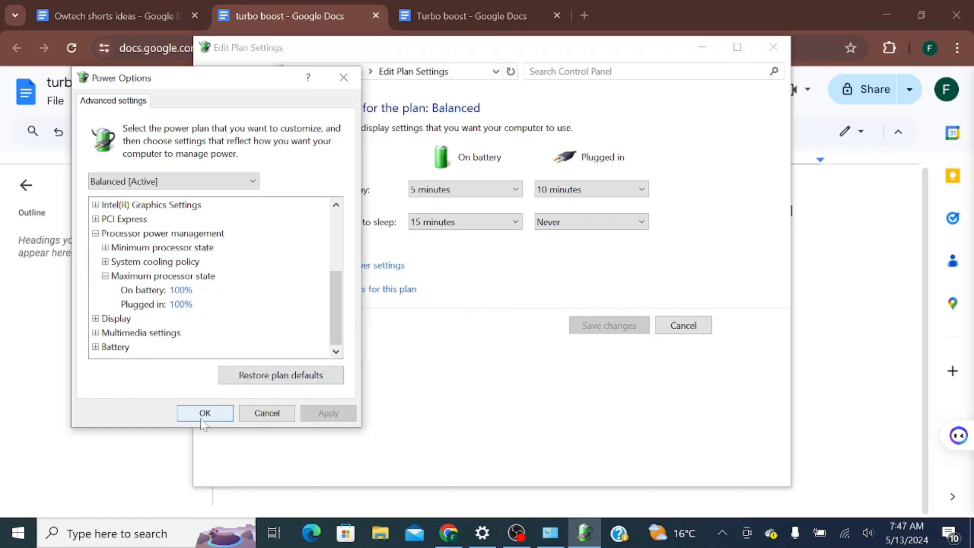
{"action": "mouse_move", "coordinate": [280, 376]}
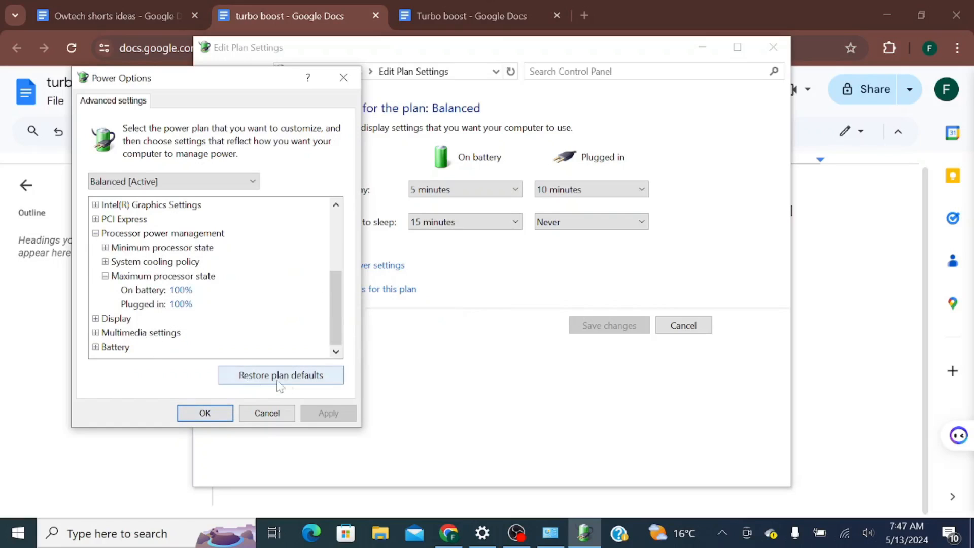
{"action": "mouse_move", "coordinate": [297, 383]}
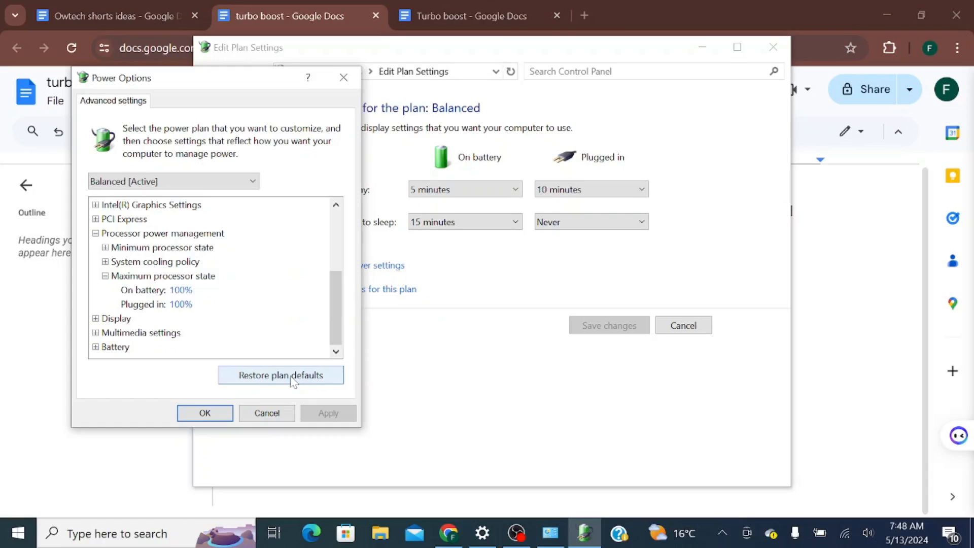
{"action": "mouse_move", "coordinate": [278, 284]}
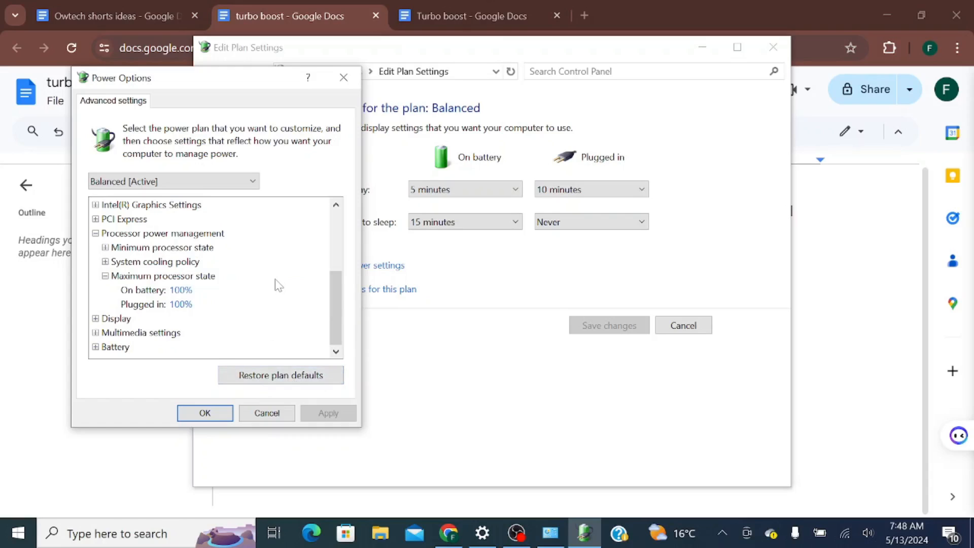
{"action": "mouse_move", "coordinate": [173, 304]}
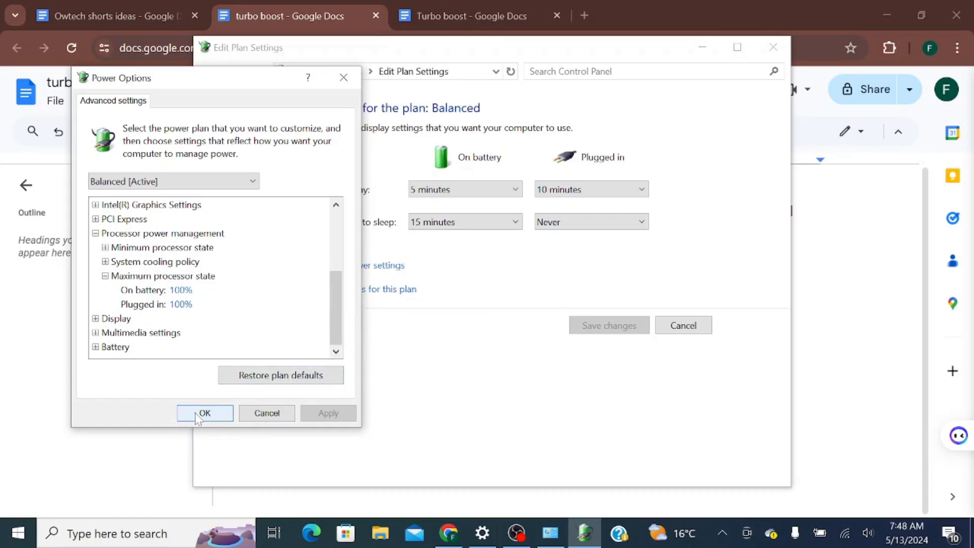
{"action": "left_click", "coordinate": [204, 413]}
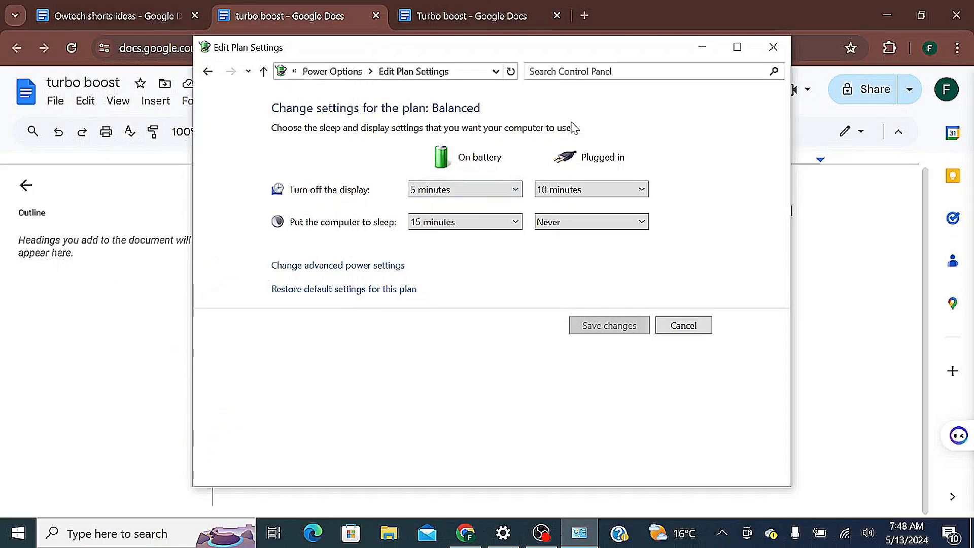
{"action": "mouse_move", "coordinate": [767, 211]}
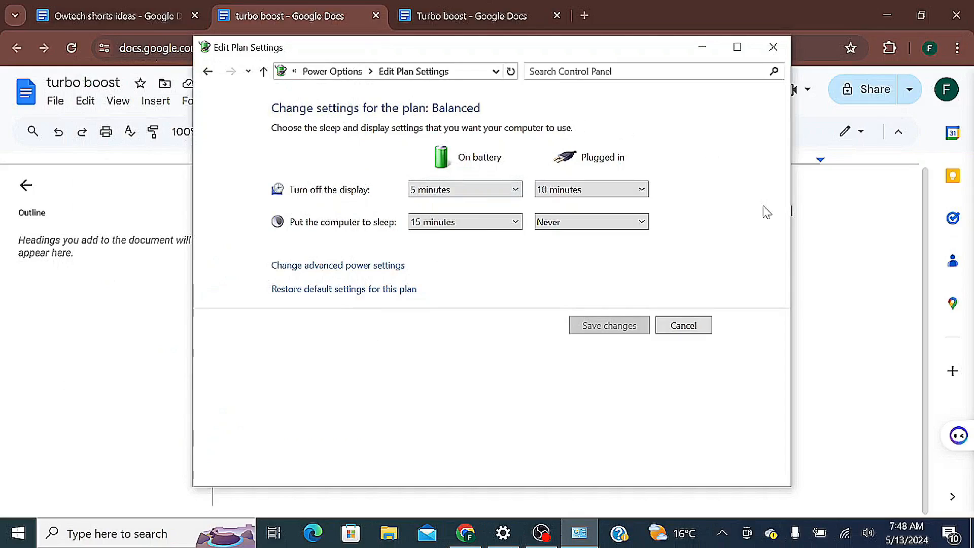